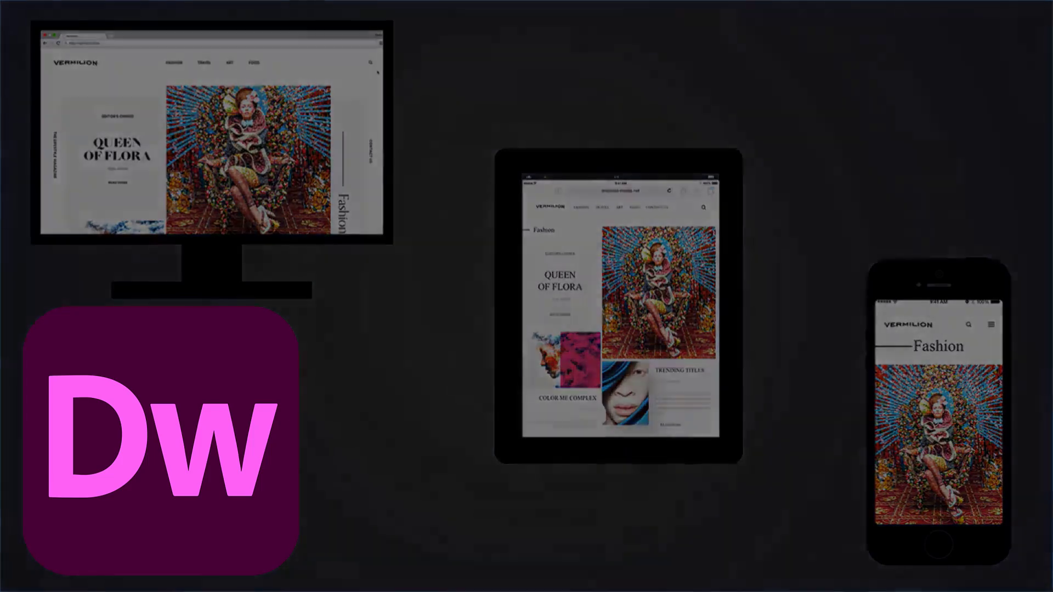
# - Resize the Vermilion Live view to a phone-sized width around 483 px
pyautogui.click(165, 447)
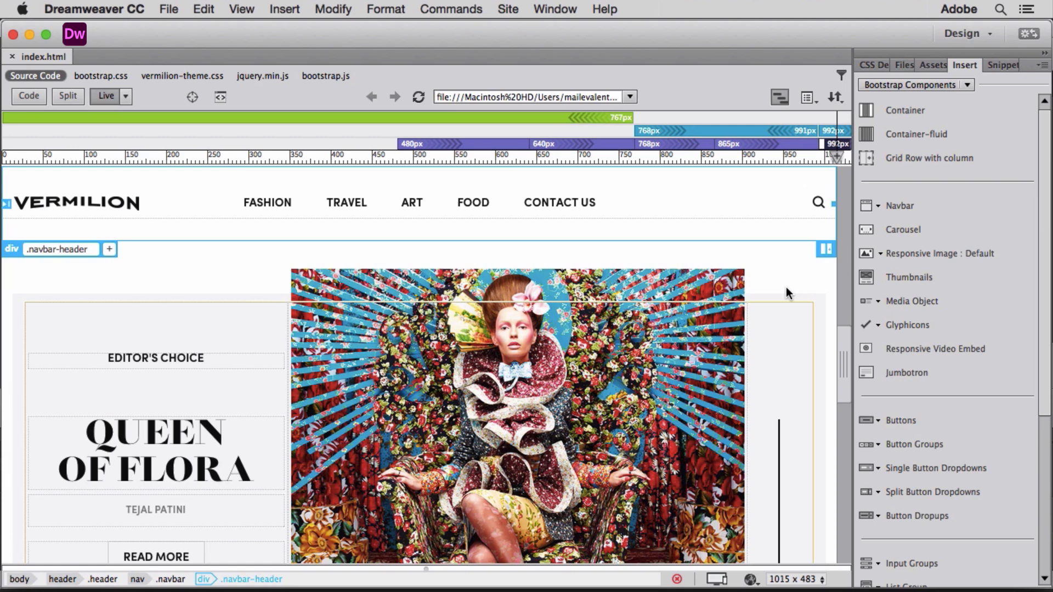
pyautogui.moveTo(822, 252)
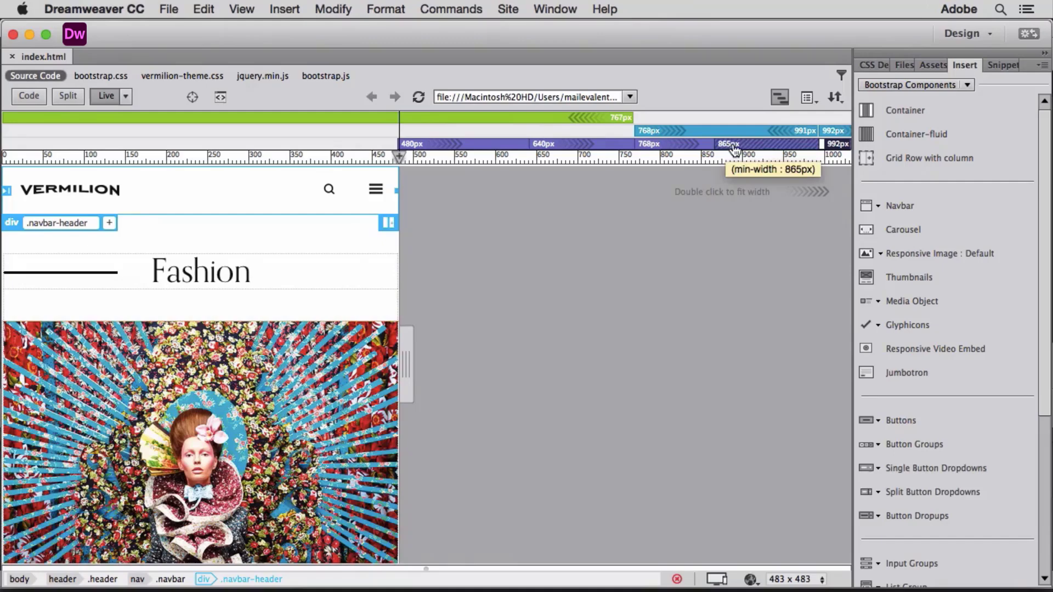
pyautogui.moveTo(735, 155); pyautogui.dragTo(846, 154)
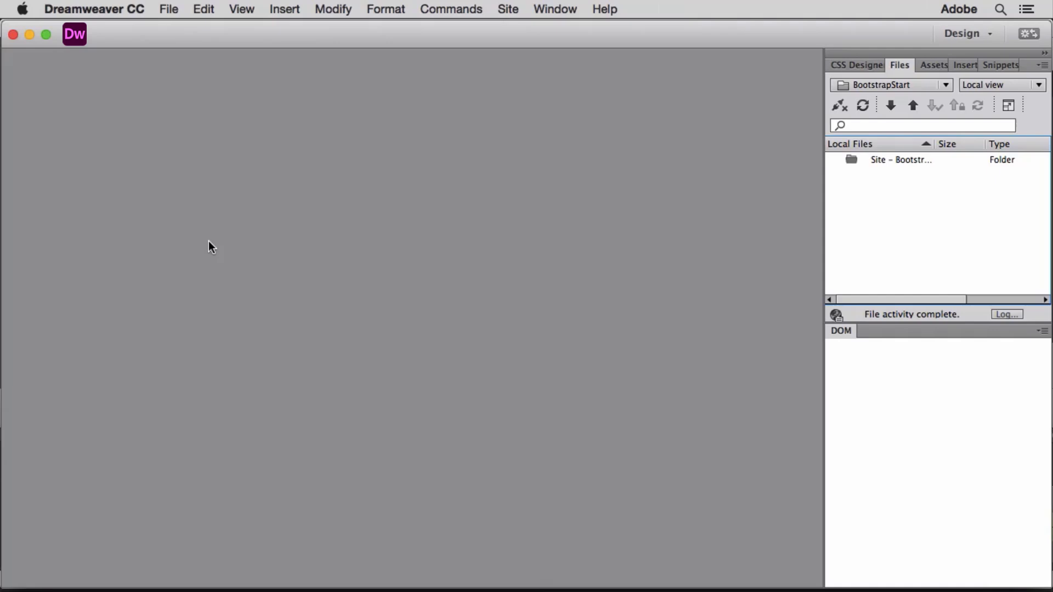
pyautogui.moveTo(172, 15)
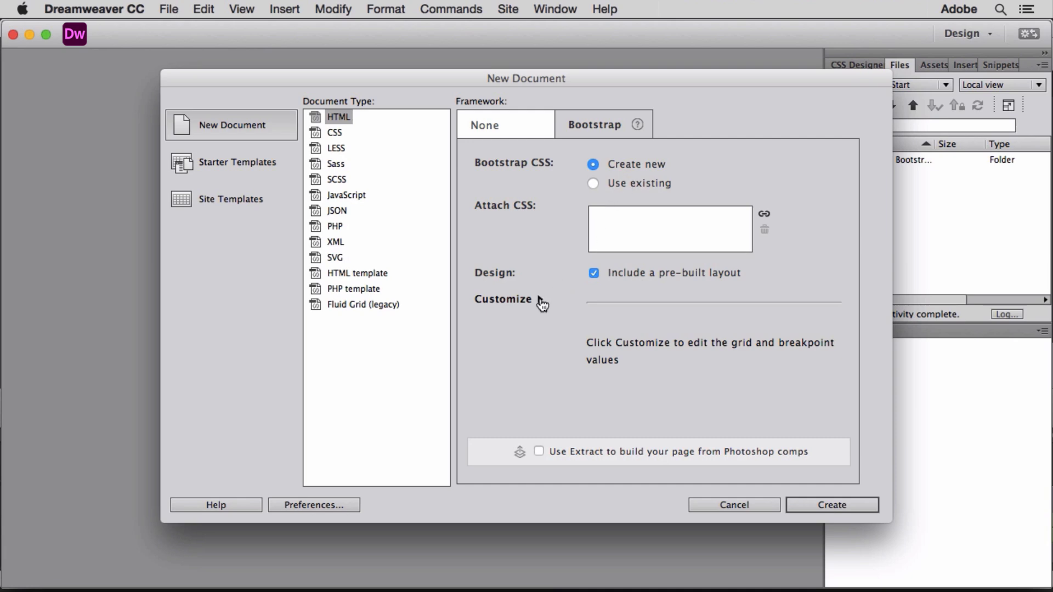
# - Create a new Bootstrap HTML page with the Customize grid settings shown and a pre-built layout
pyautogui.click(502, 298)
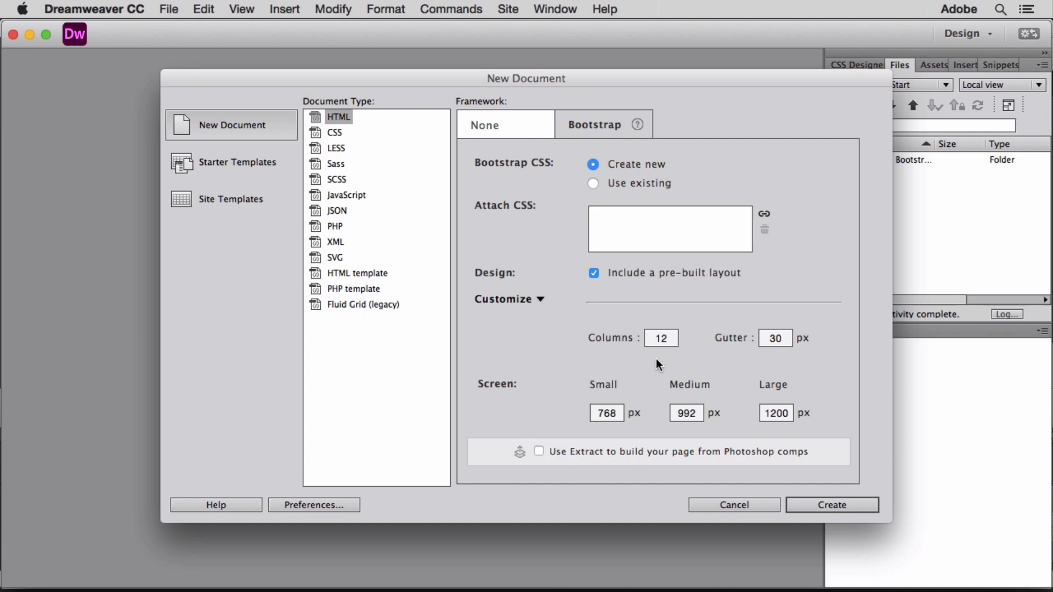
pyautogui.moveTo(790, 434)
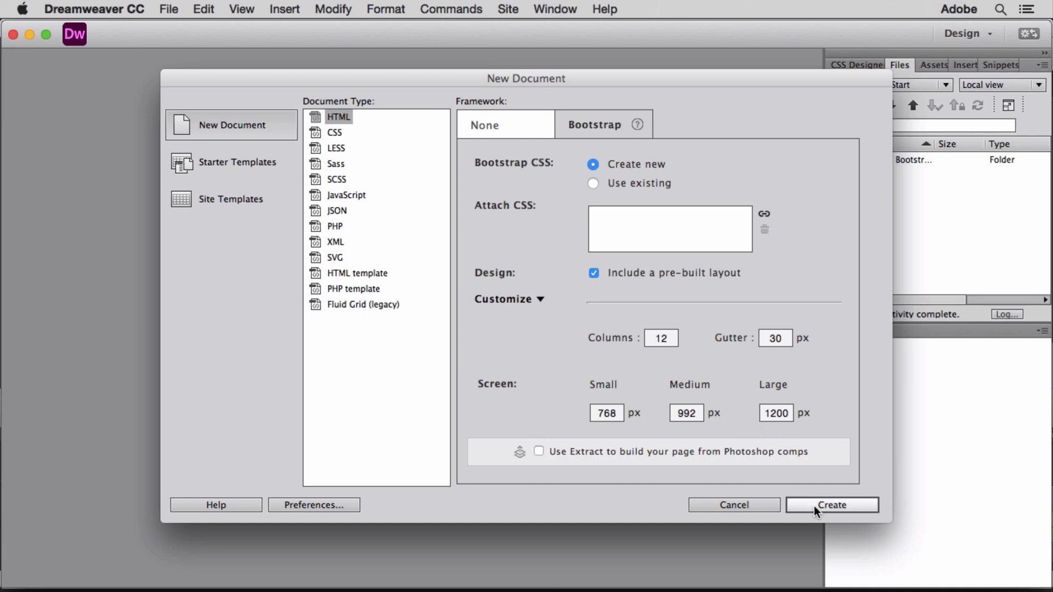
pyautogui.click(832, 504)
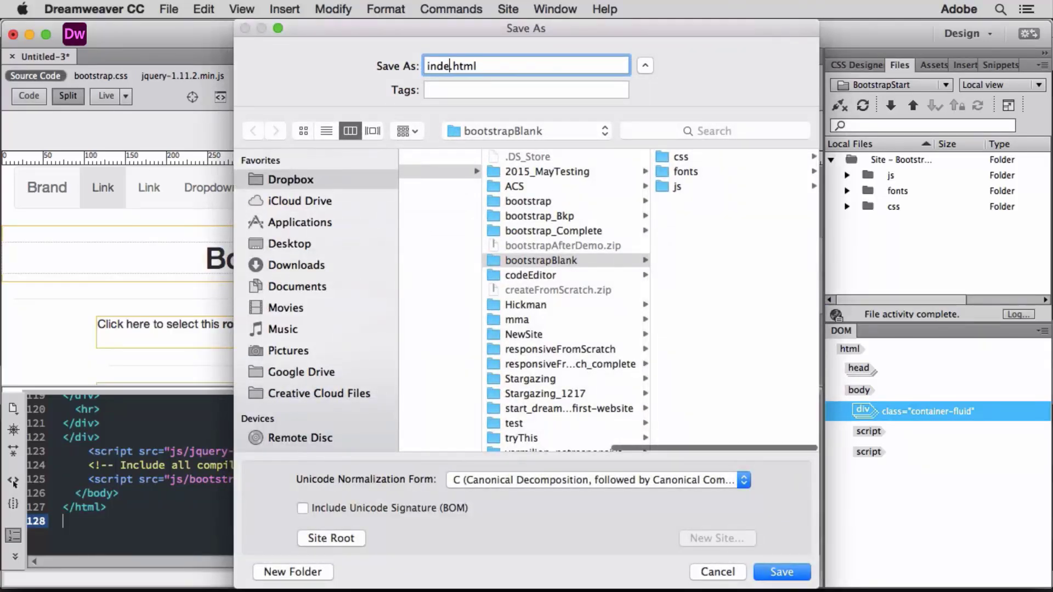
# - Save the page as index.html and expand the site's css and js folders
pyautogui.click(782, 573)
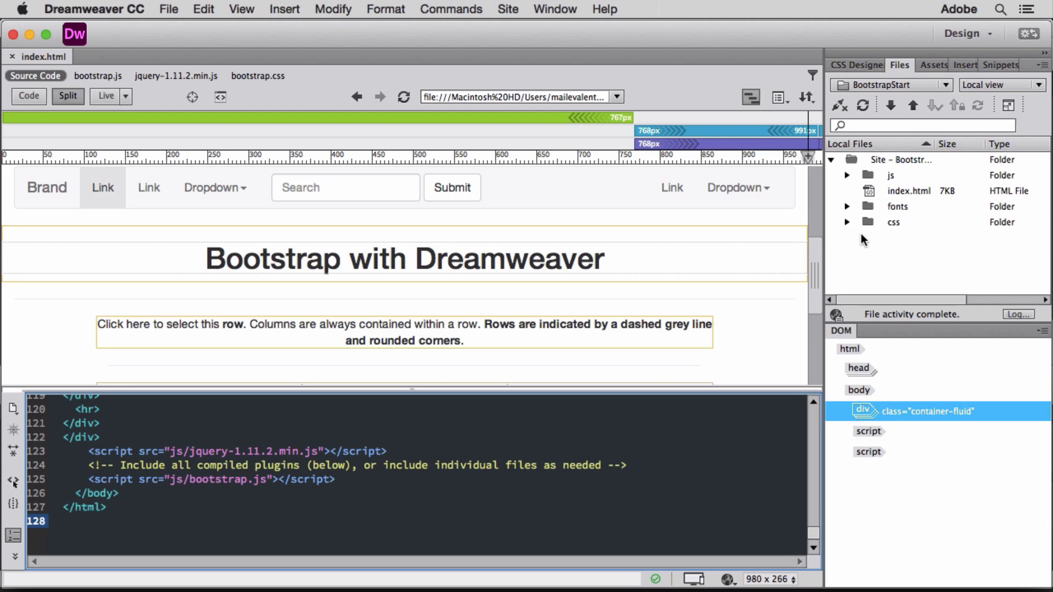
pyautogui.click(847, 221)
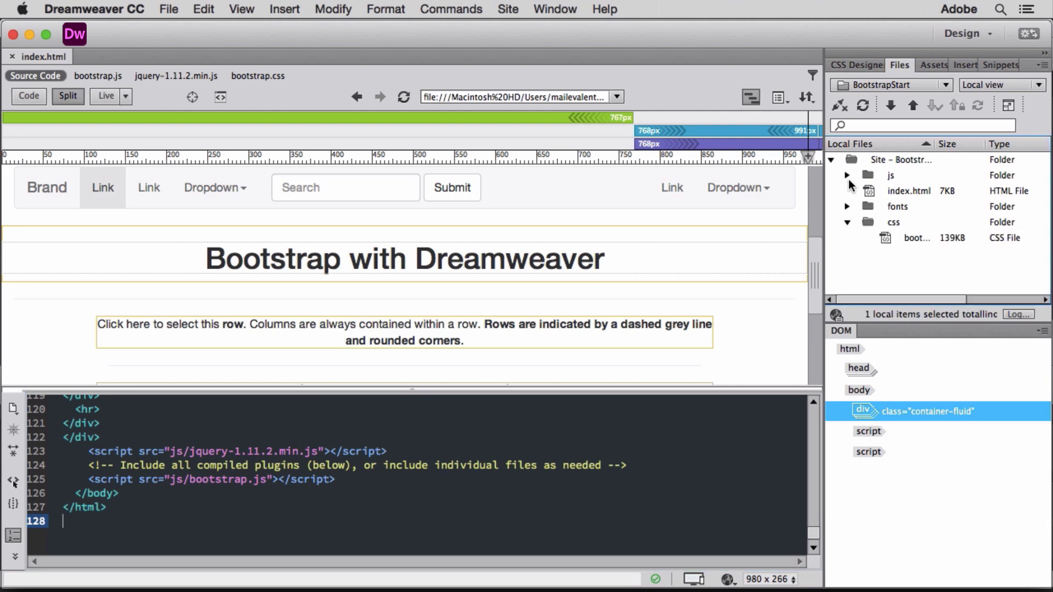
pyautogui.click(847, 176)
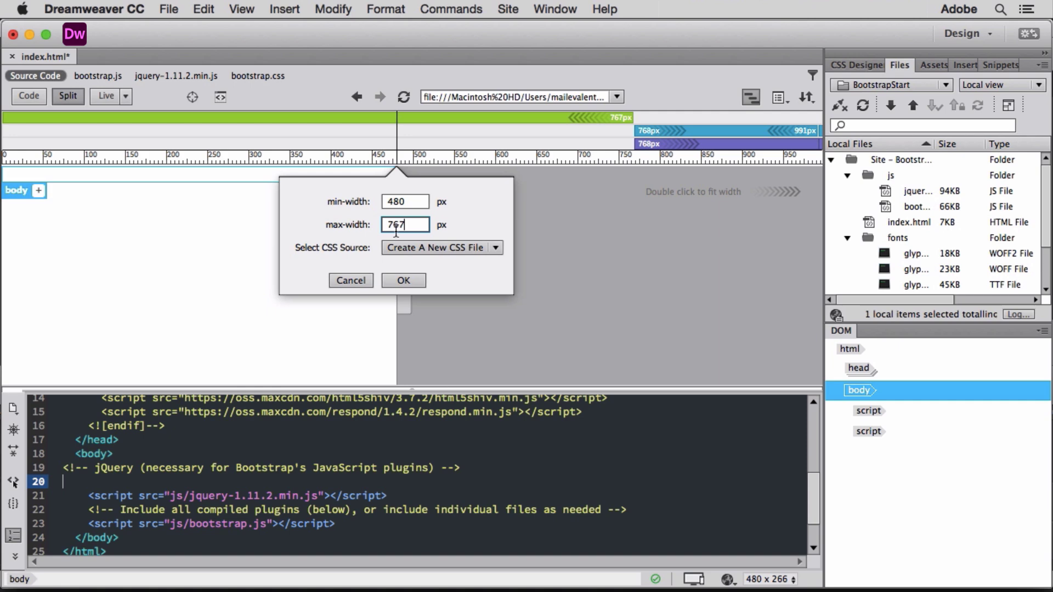
# - Confirm the 480–767 px breakpoint stored in a new style.css file
pyautogui.click(403, 281)
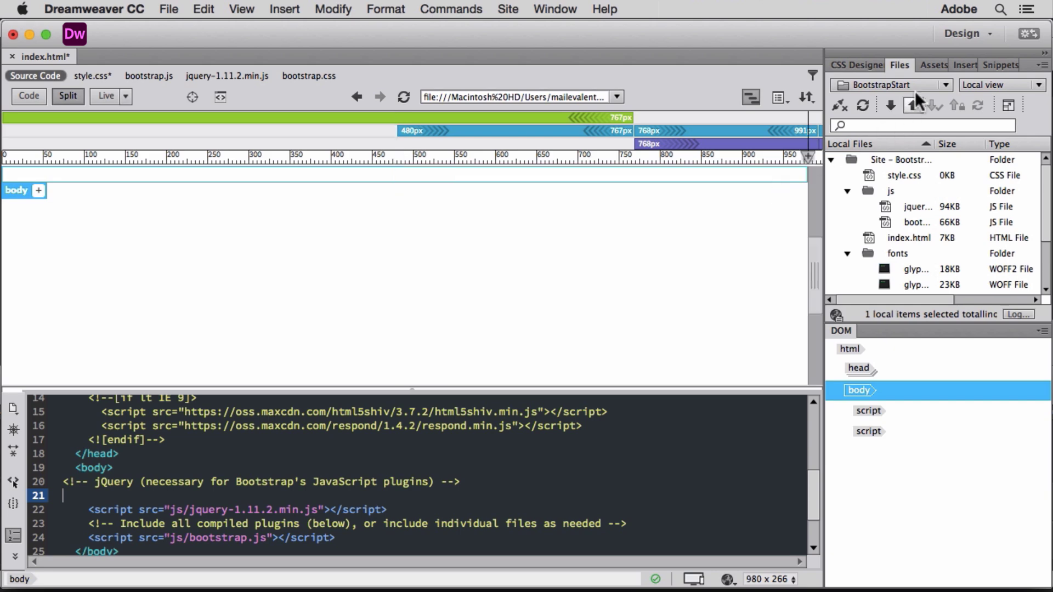
pyautogui.click(962, 65)
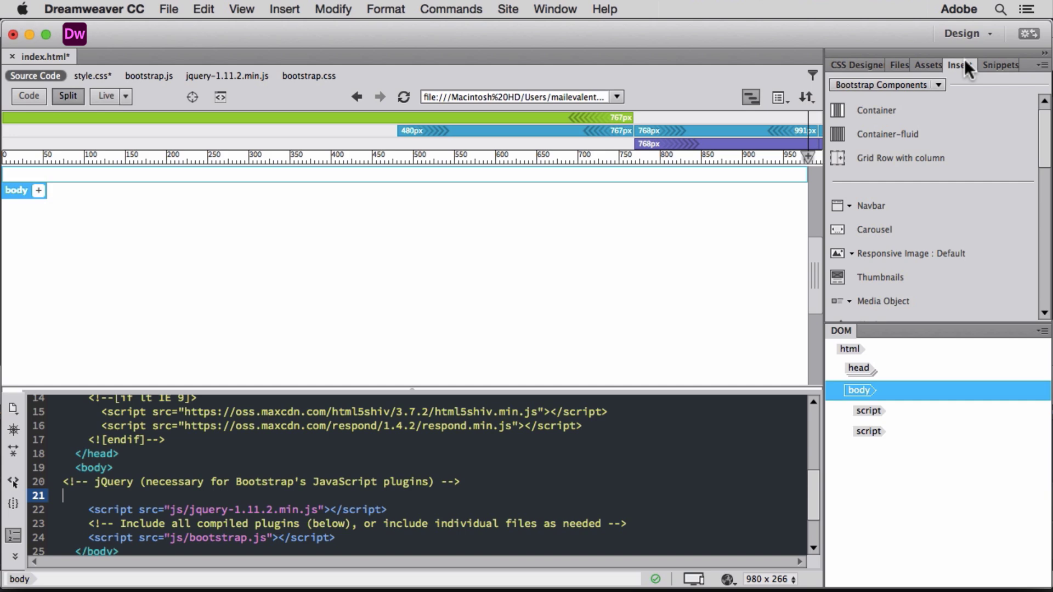
pyautogui.moveTo(901, 110)
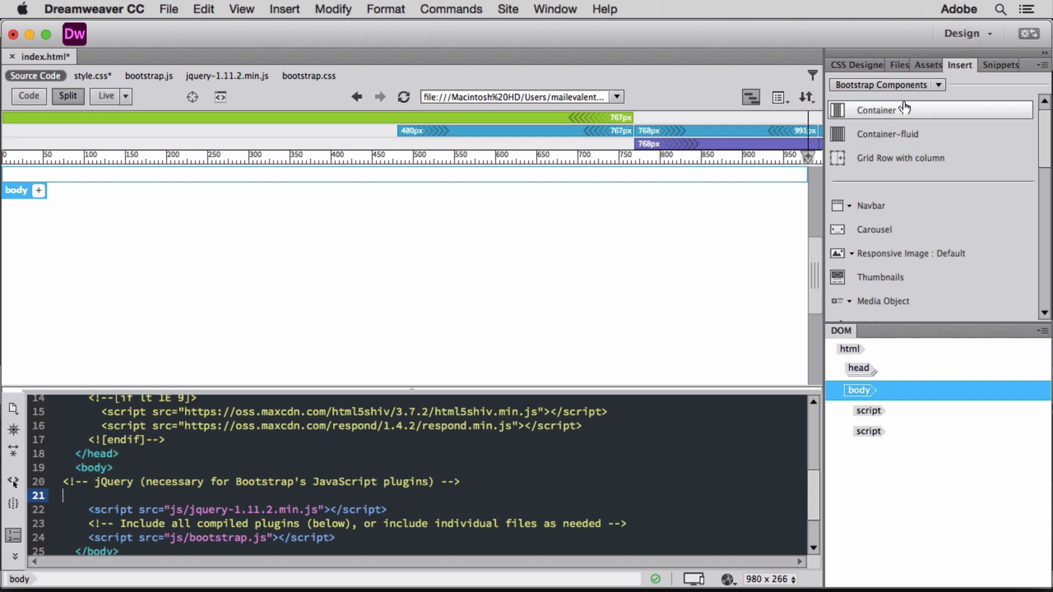
# - Insert a Bootstrap Container component into the blank page
pyautogui.click(891, 110)
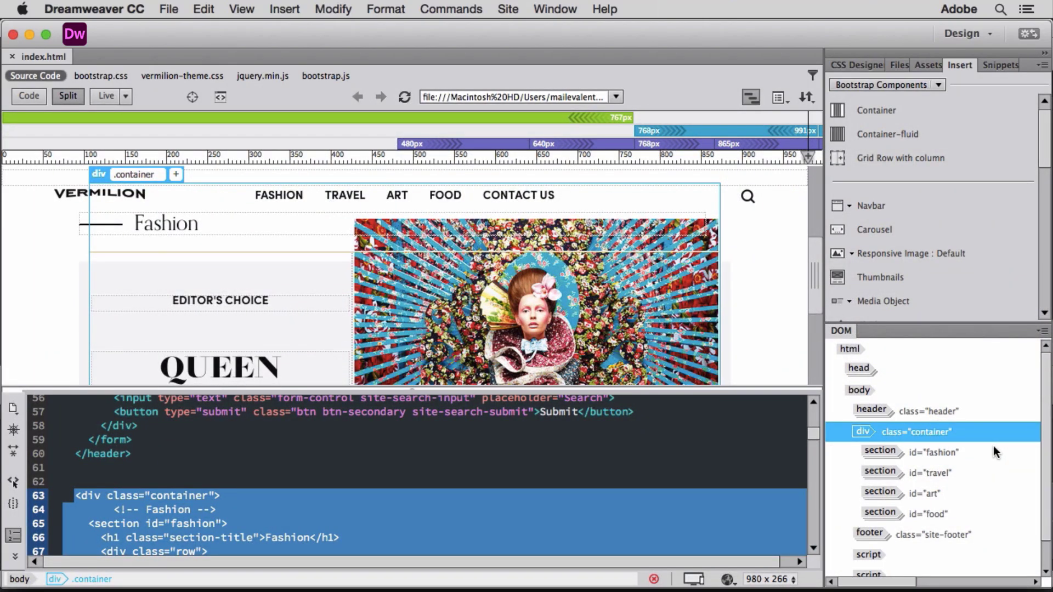
pyautogui.moveTo(952, 470)
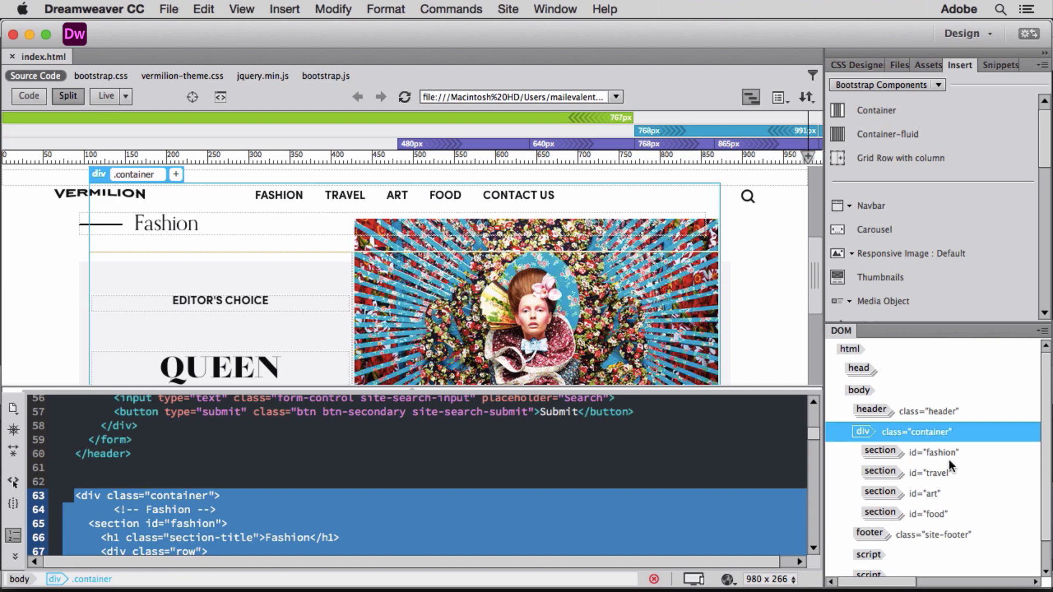
# - Nest a grid row of 3 columns inside the col-xs-10 column of the art-1 row
pyautogui.click(881, 494)
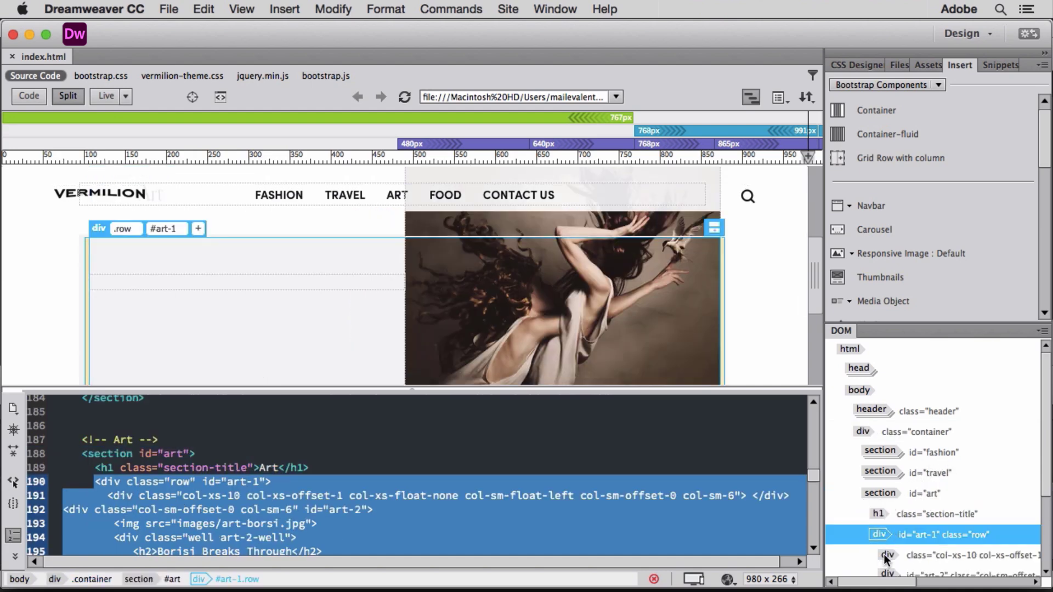
pyautogui.click(886, 557)
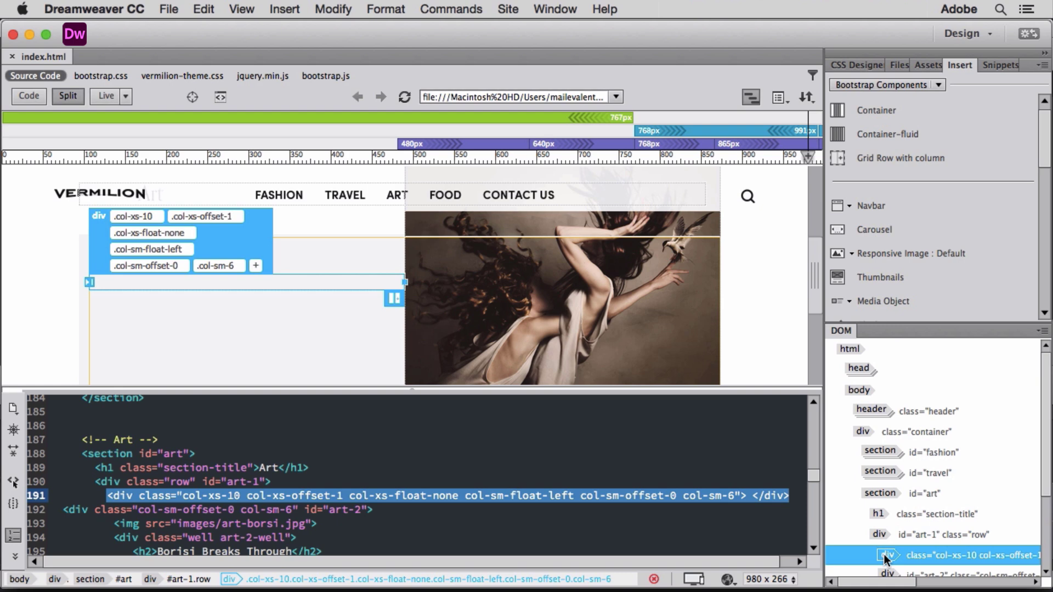
pyautogui.click(255, 265)
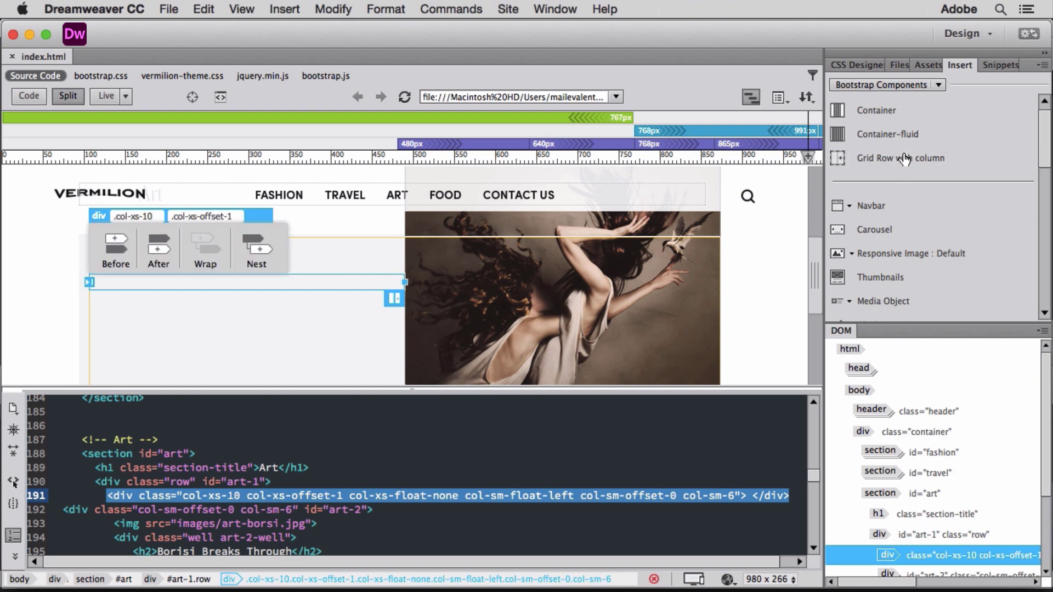
pyautogui.click(900, 158)
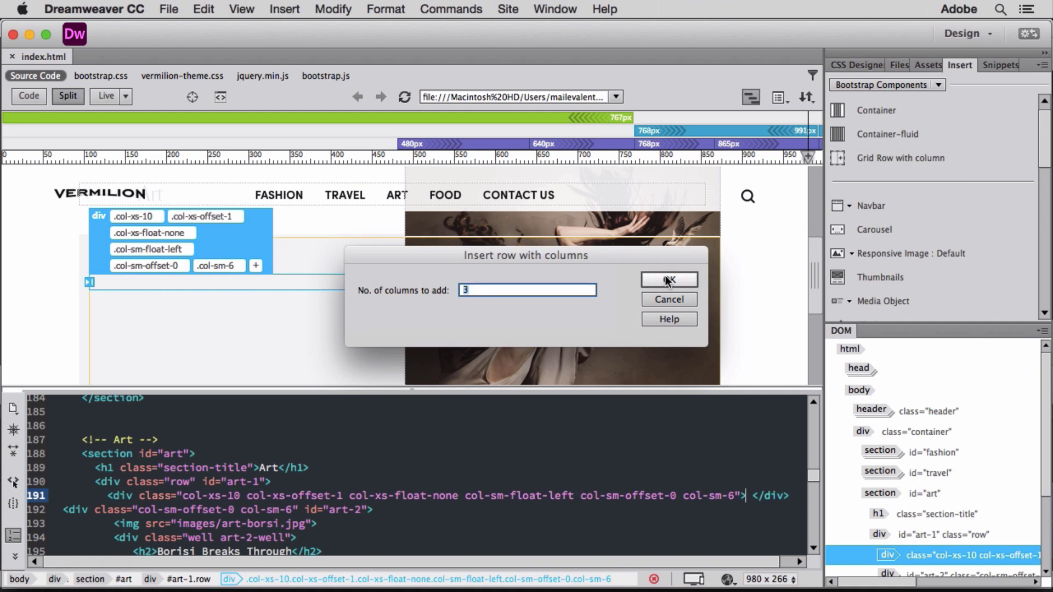
pyautogui.click(669, 280)
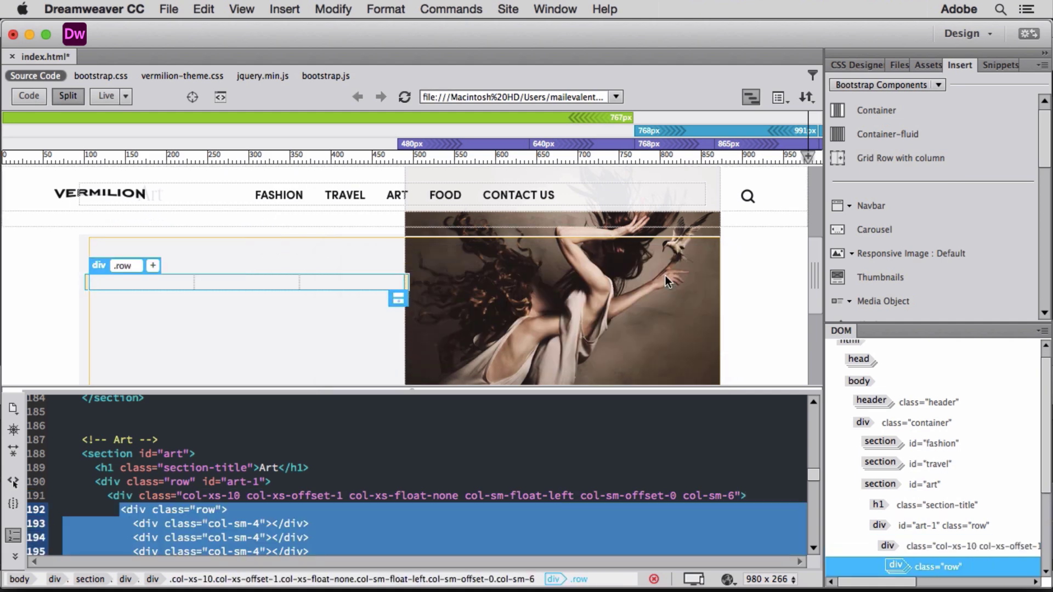
pyautogui.moveTo(197, 290)
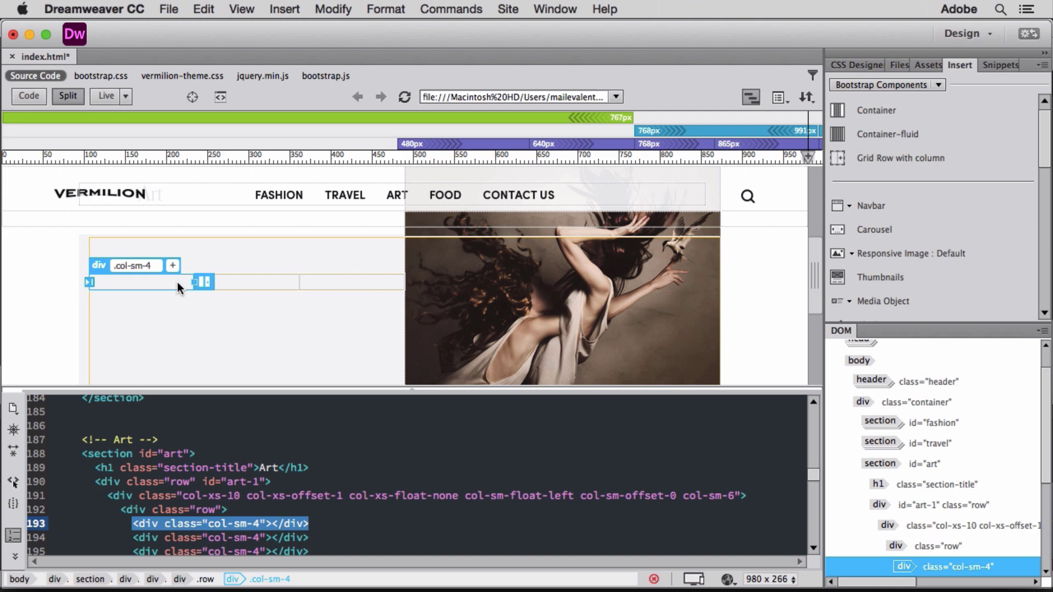
pyautogui.moveTo(173, 265)
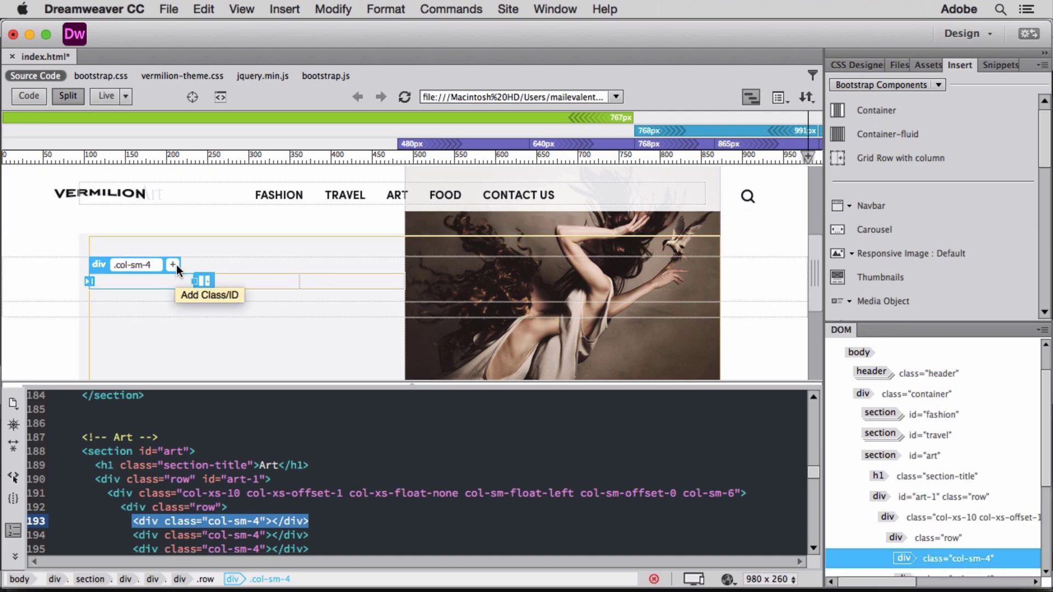
# - Add the class col-xs-6 to the nested col-sm-4 columns
pyautogui.click(173, 264)
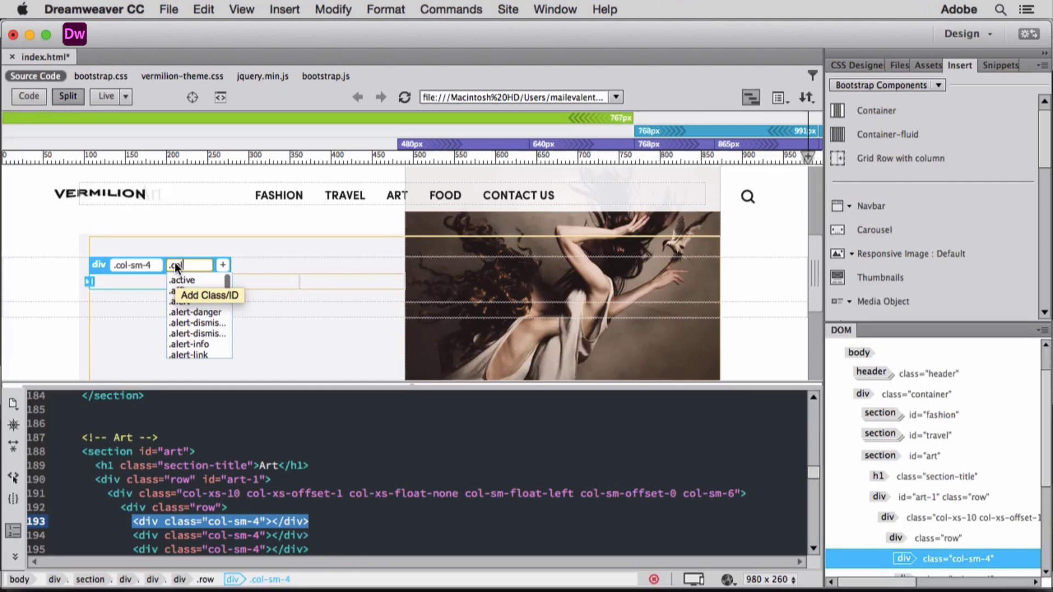
pyautogui.write('col-xs-6')
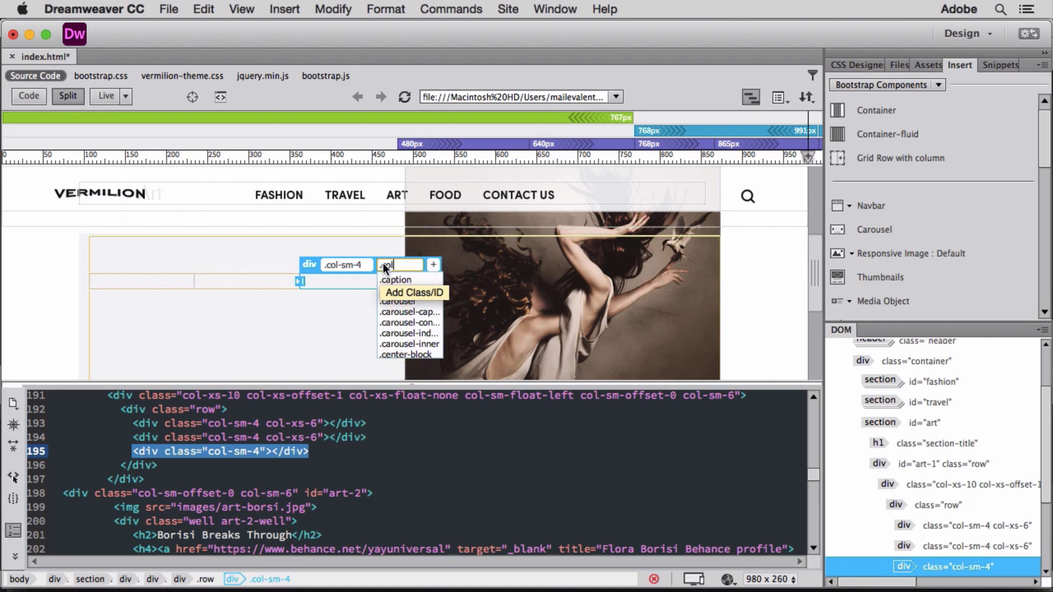
pyautogui.write('col-xs-6')
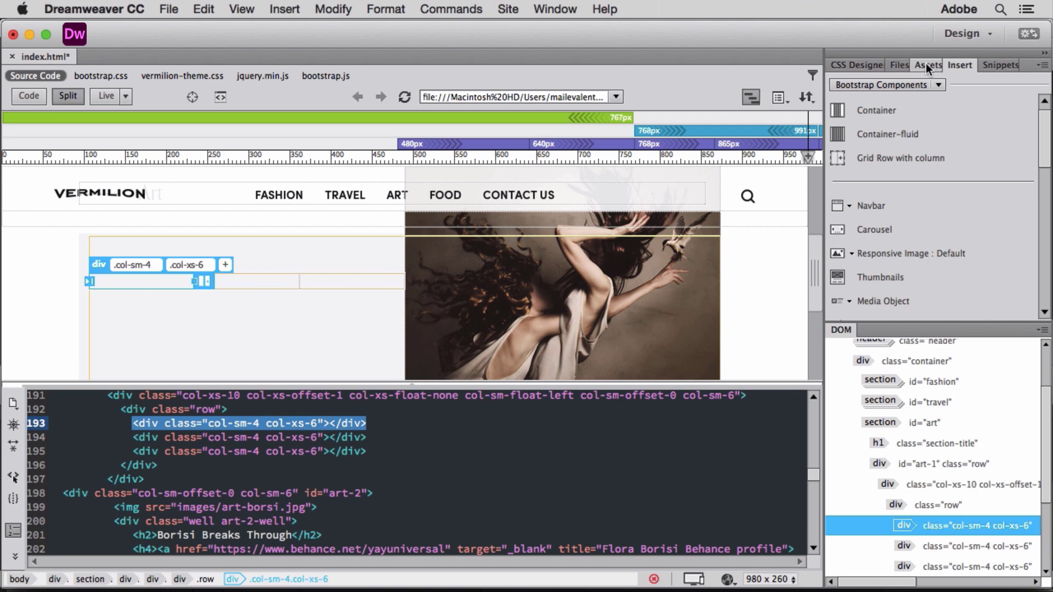
# - Insert art-groenlund.jpg from Assets into the first column and add a fourth column to the row
pyautogui.click(926, 65)
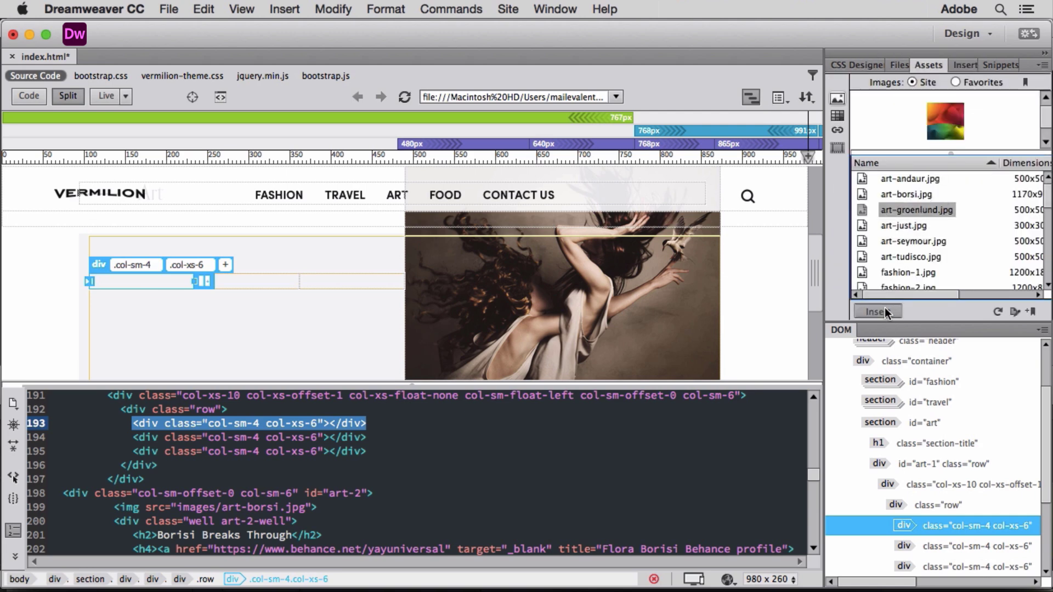
pyautogui.click(878, 311)
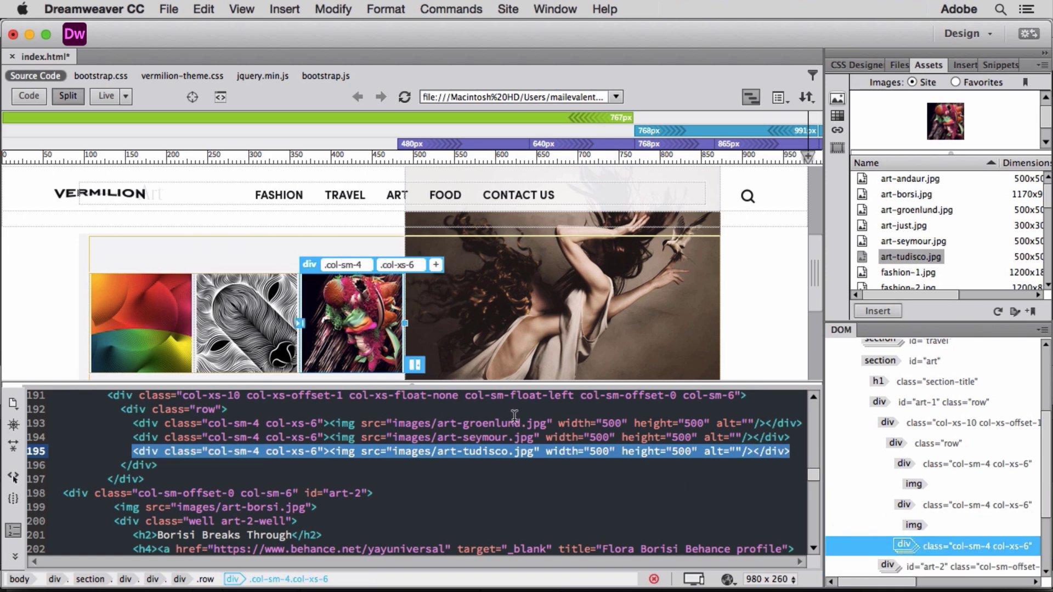
pyautogui.click(414, 364)
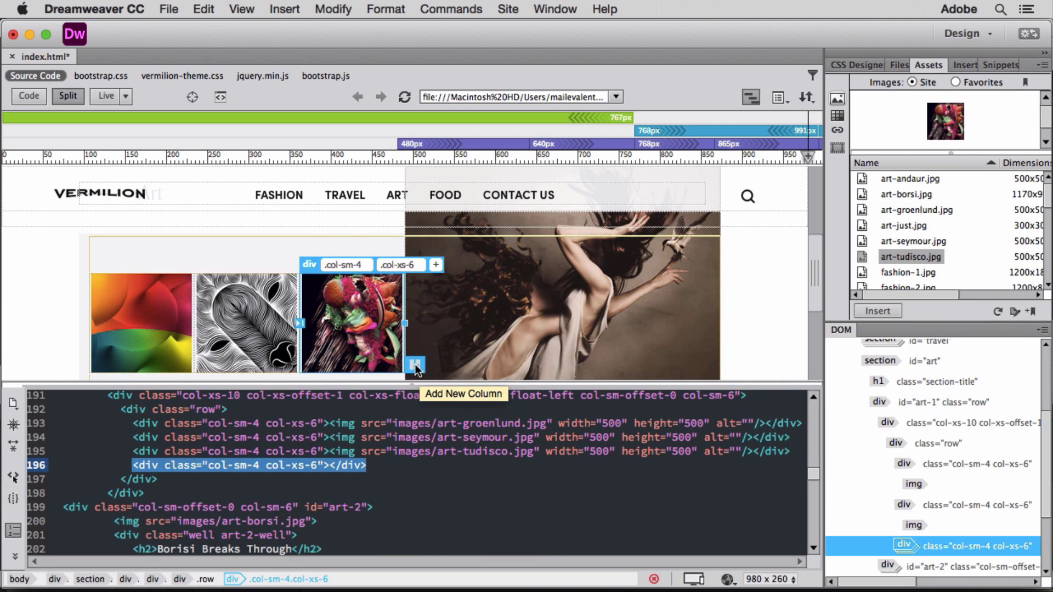